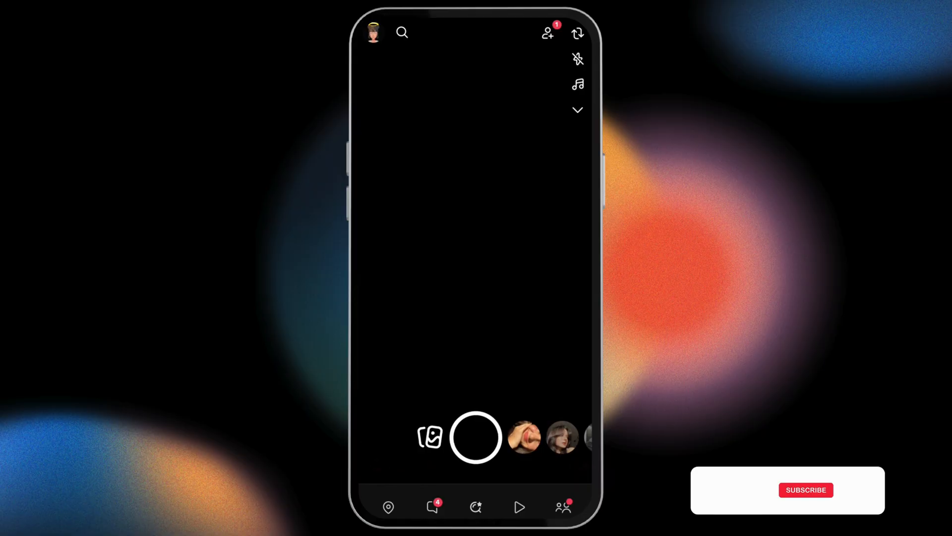
Look up Snapchat in the Play Store for updating, then return to the home screen
click(715, 489)
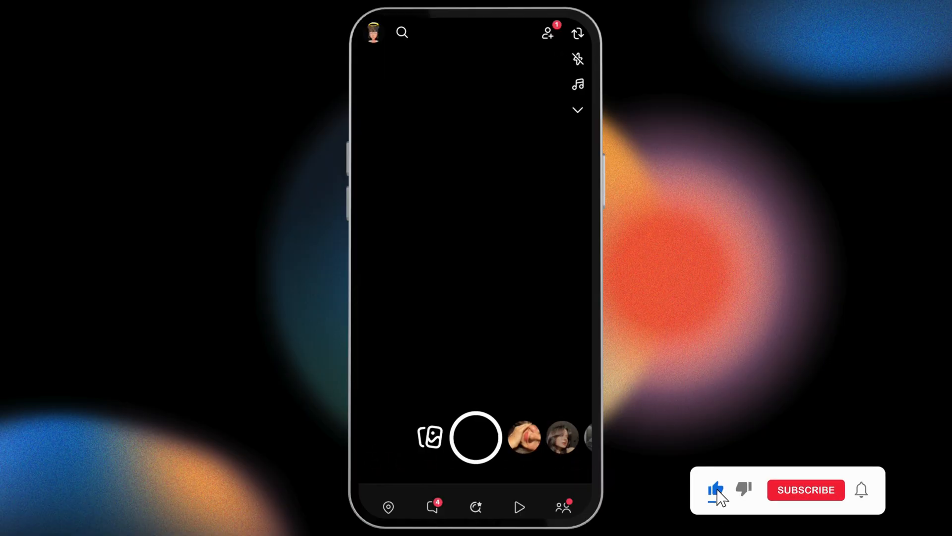
click(806, 489)
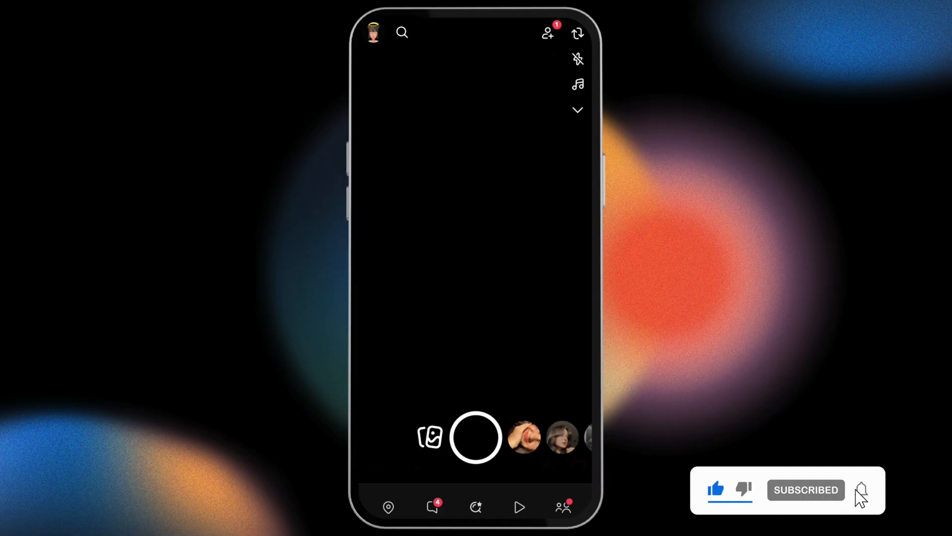
click(861, 489)
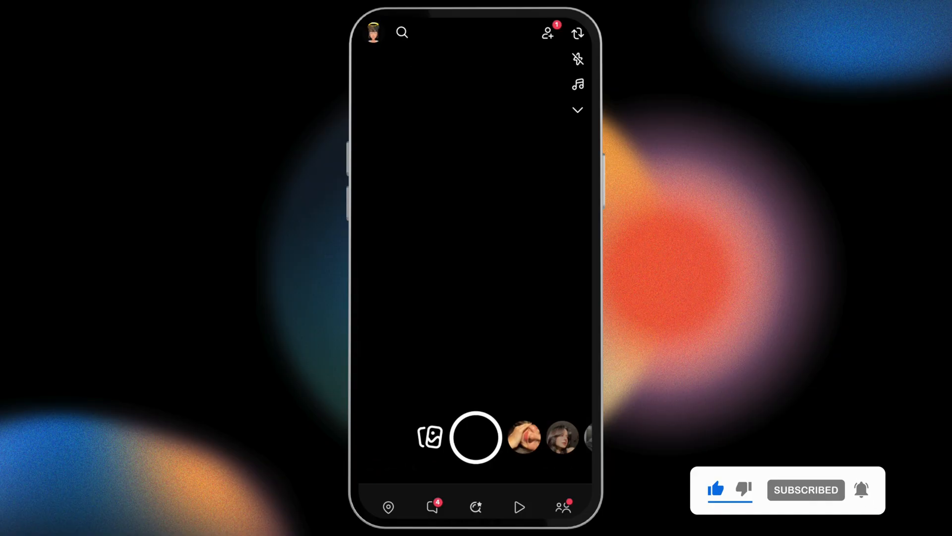
click(806, 489)
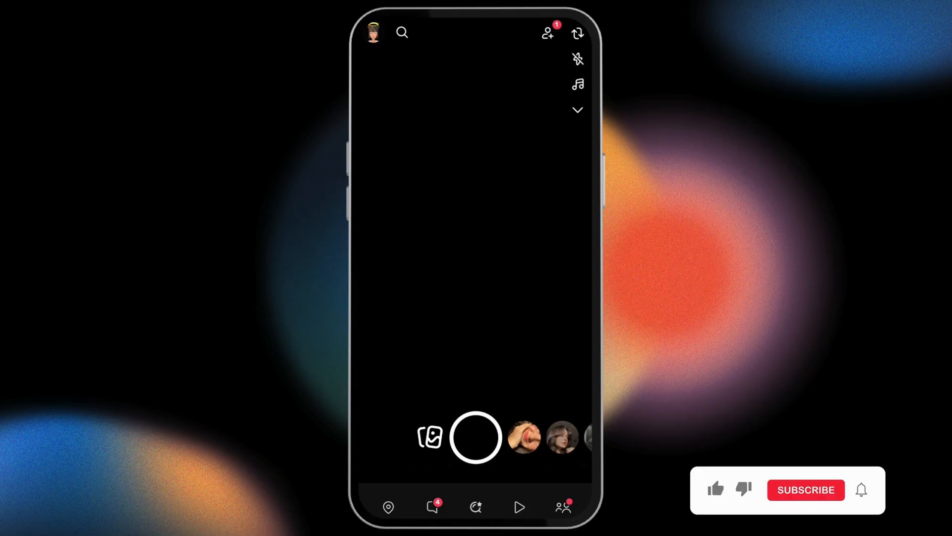
click(715, 489)
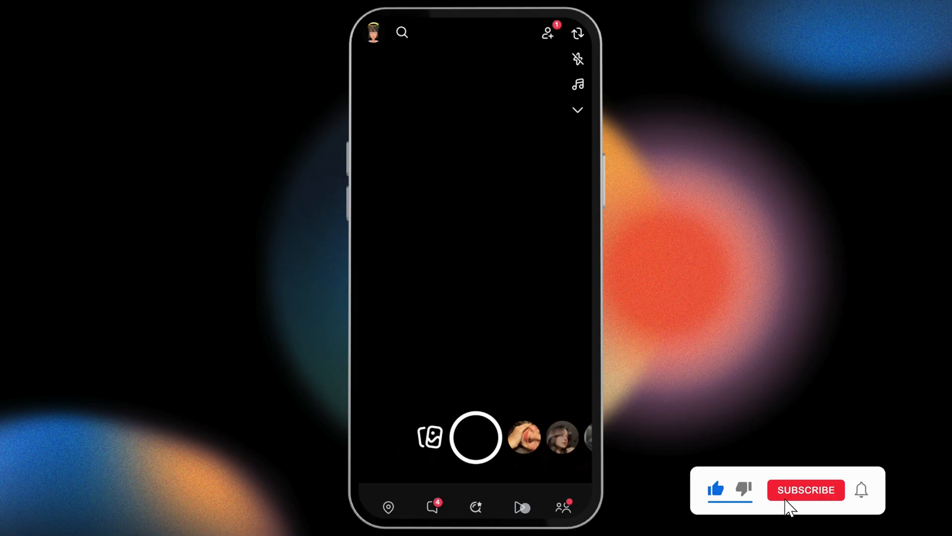
click(805, 489)
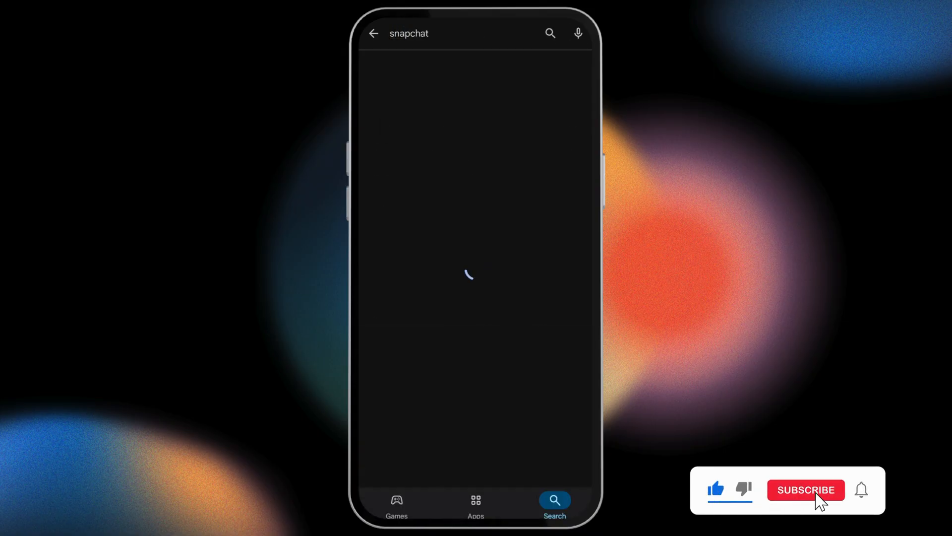
click(805, 489)
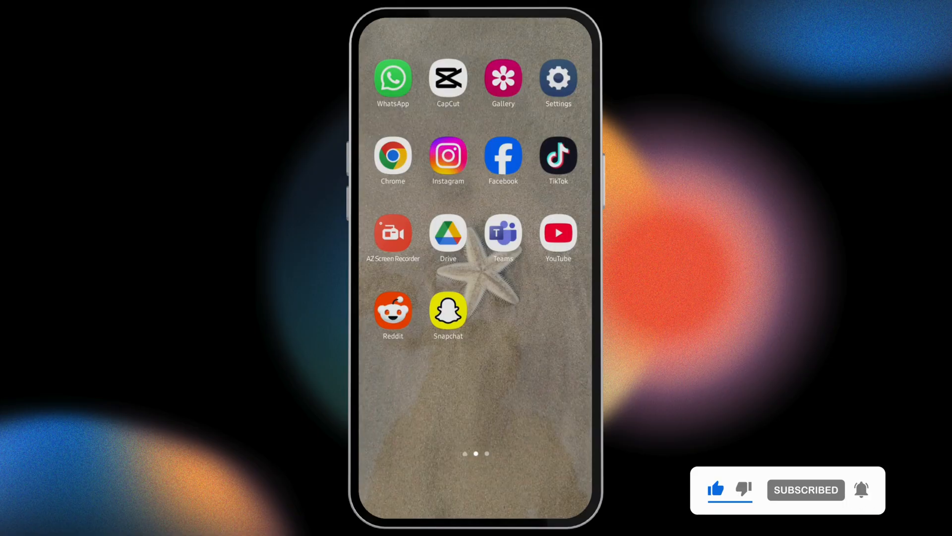
Search 'snap' in Settings apps, clear Snapchat's cache to 0 B, then go home
click(556, 78)
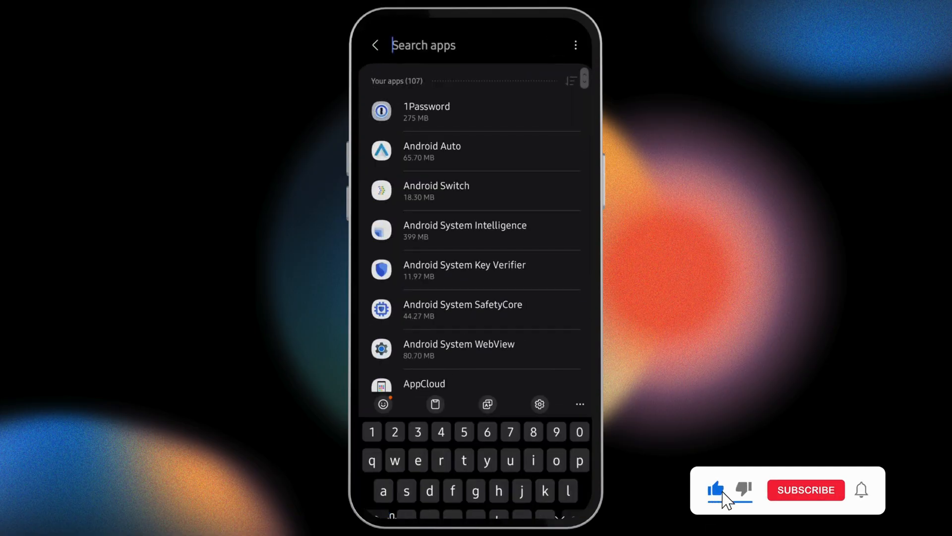
text(snap)
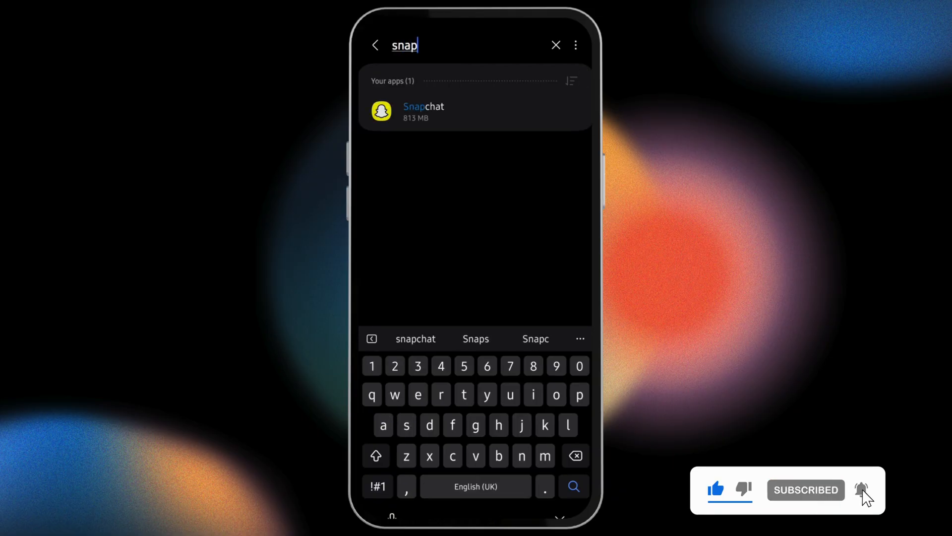
click(424, 110)
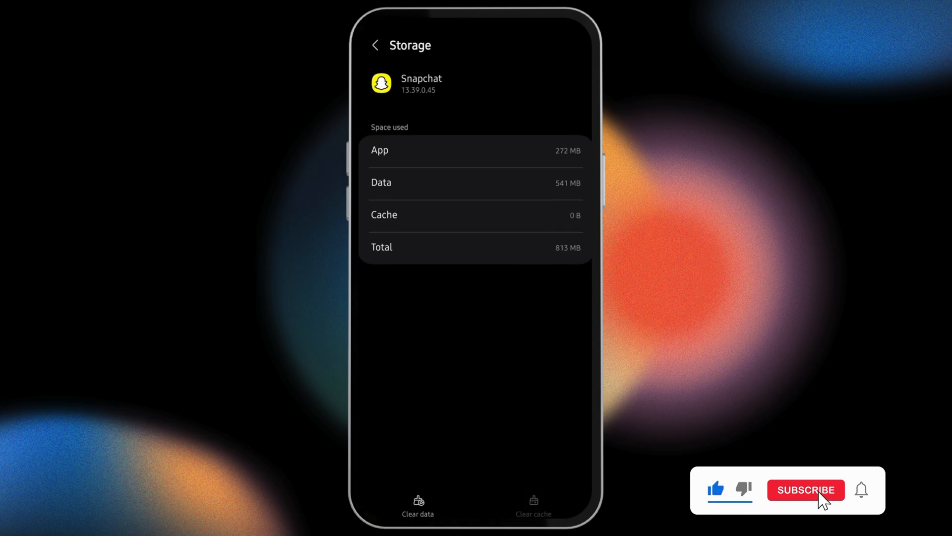
click(806, 489)
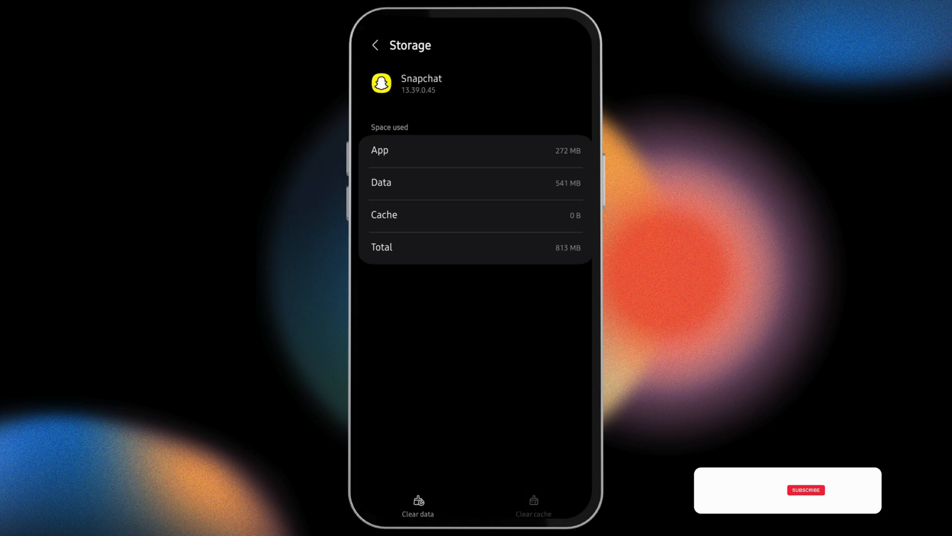
click(375, 45)
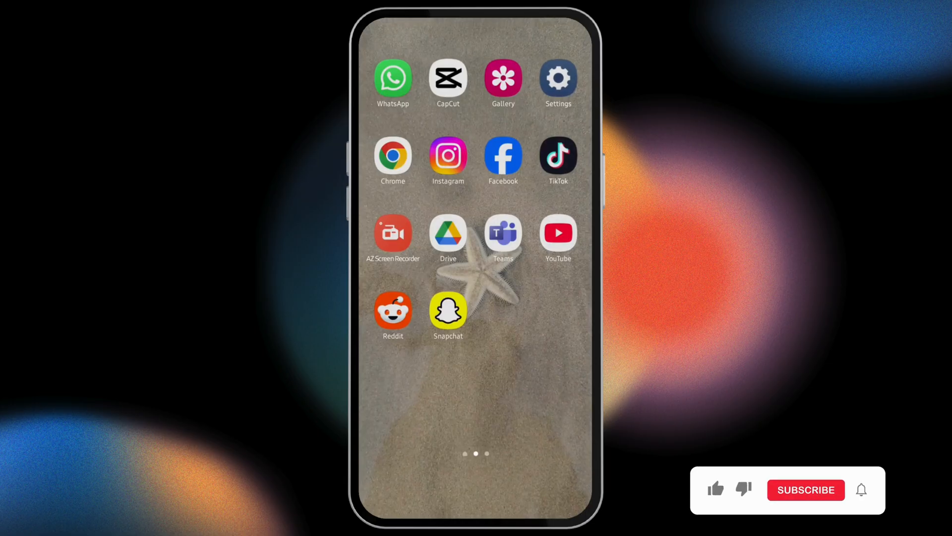
click(716, 489)
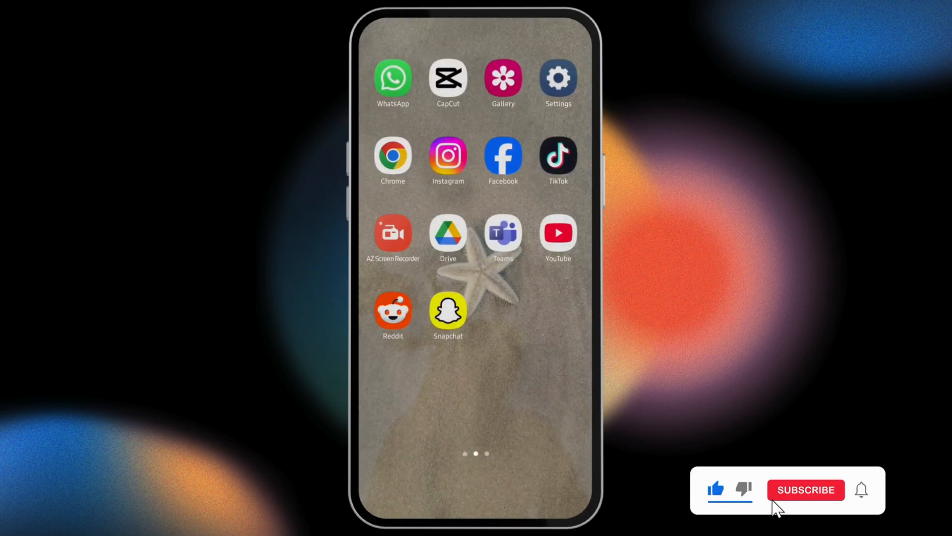
click(805, 489)
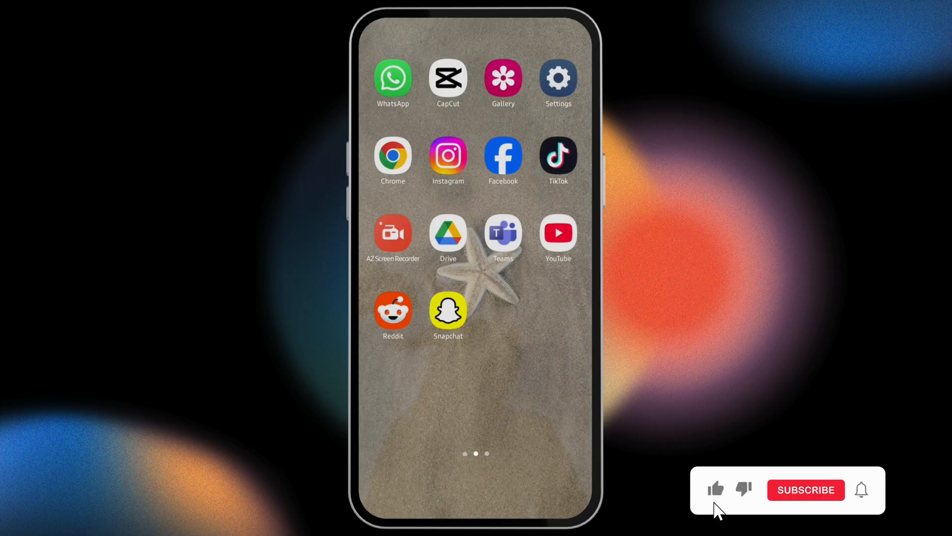
click(806, 489)
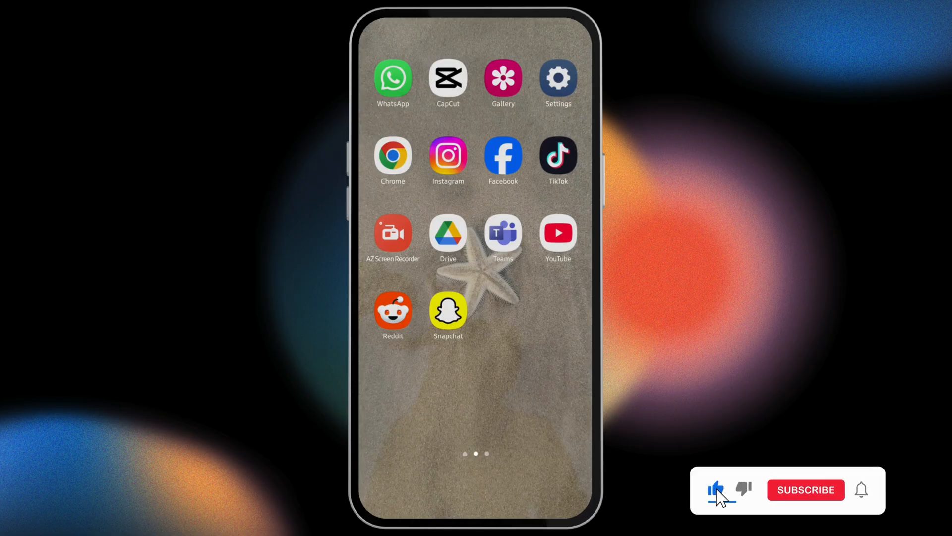
click(806, 489)
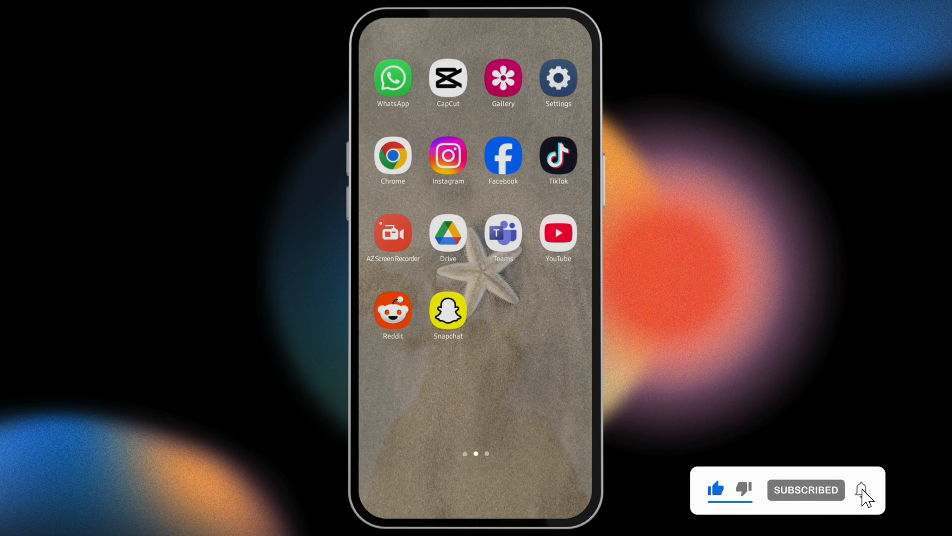